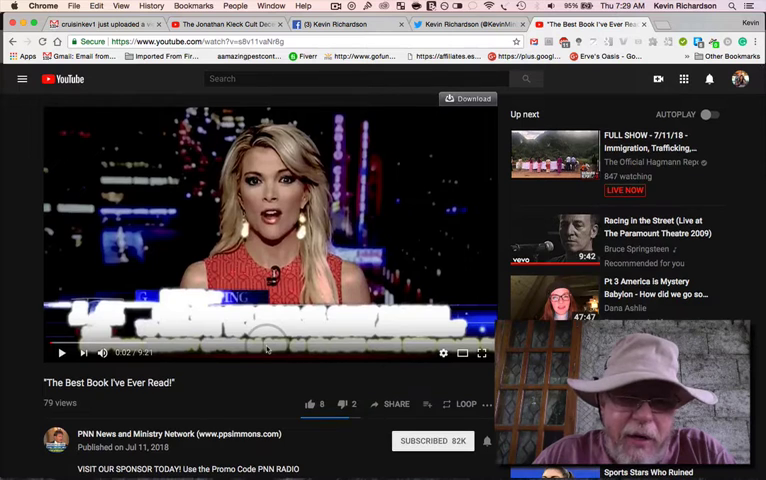
- Unsubscribe from PNN News and Ministry Network via the SUBSCRIBED button and confirm UNSUBSCRIBE
{"action": "scroll", "scroll_direction": "down", "scroll_amount": 3}
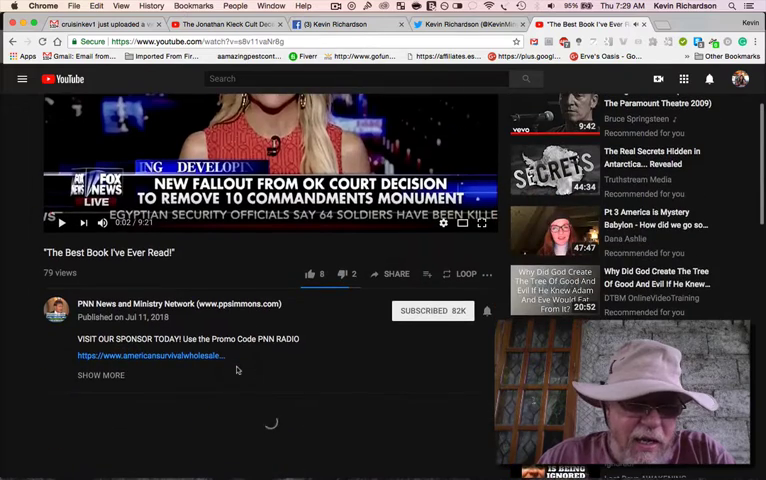
{"action": "scroll", "scroll_direction": "down", "scroll_amount": 3}
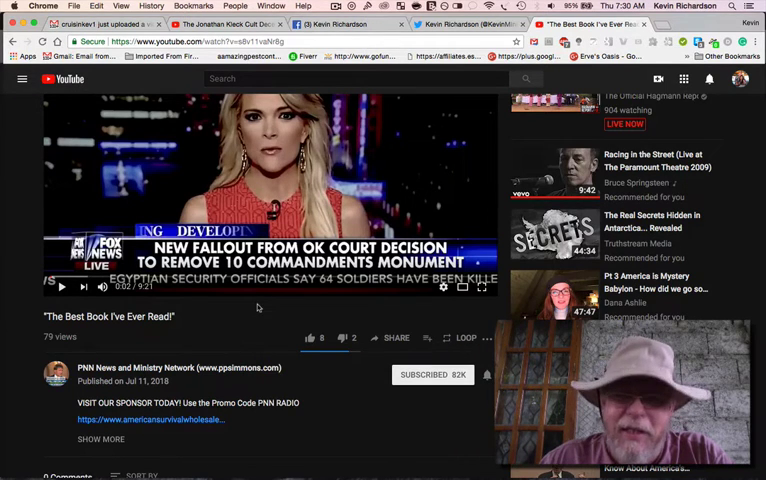
{"action": "mouse_move", "coordinate": [372, 400]}
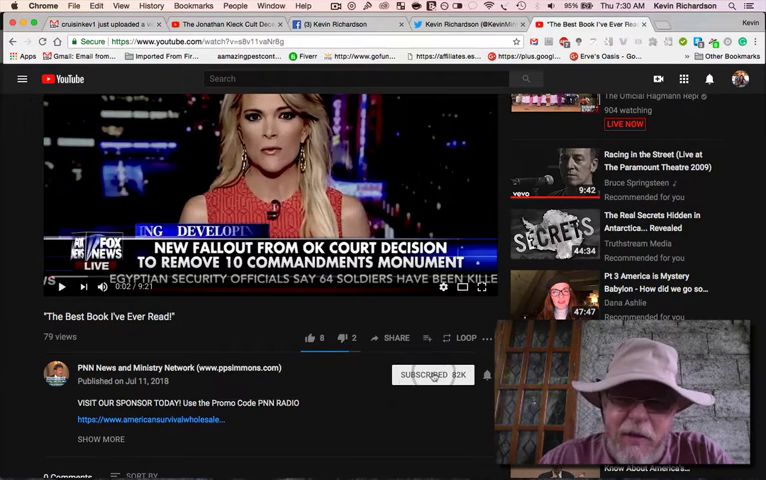
{"action": "left_click", "coordinate": [432, 374]}
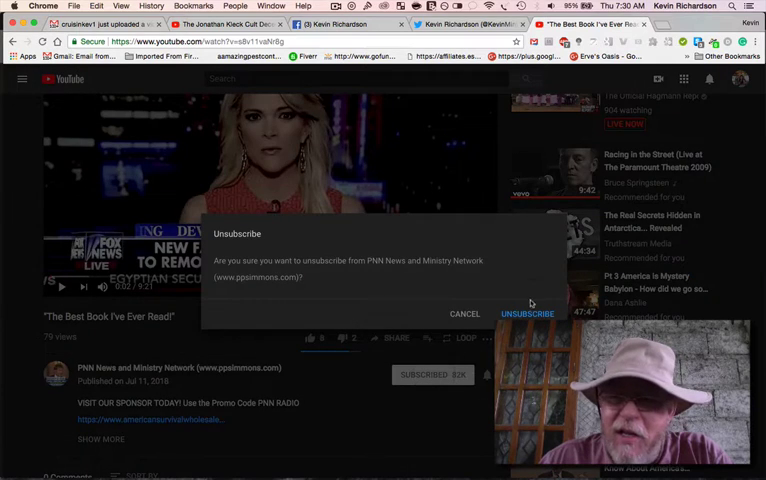
{"action": "left_click", "coordinate": [464, 312]}
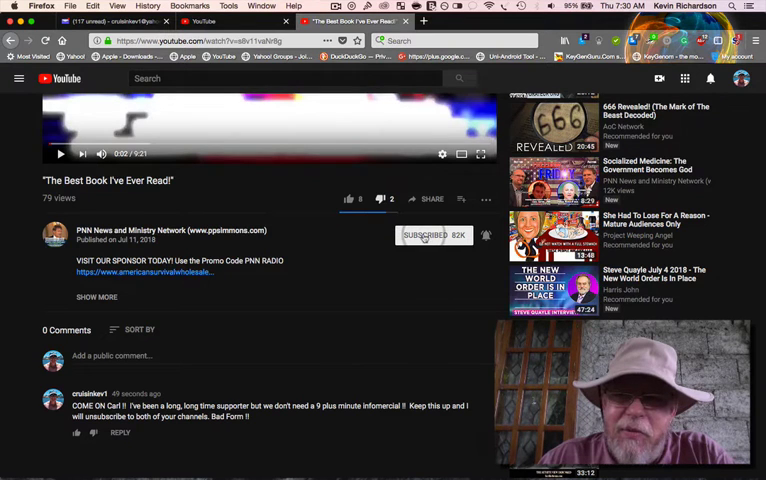
- Unsubscribe from the channel again in Firefox and confirm, leaving 'Subscription removed' shown
{"action": "left_click", "coordinate": [432, 234]}
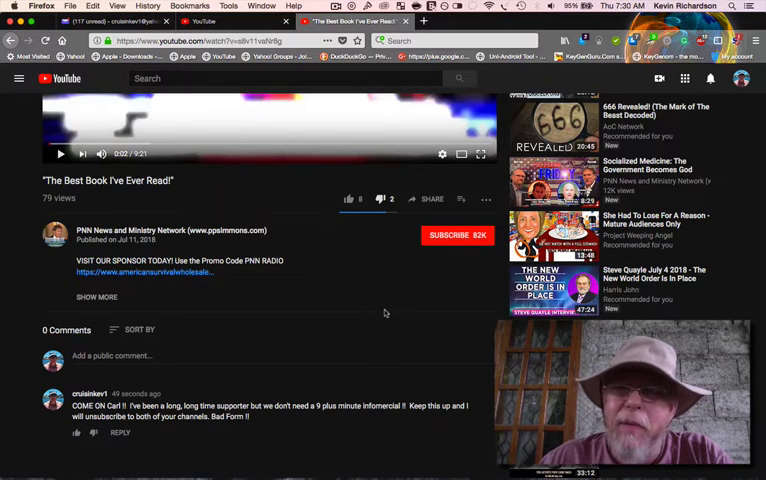
{"action": "left_click", "coordinate": [458, 236]}
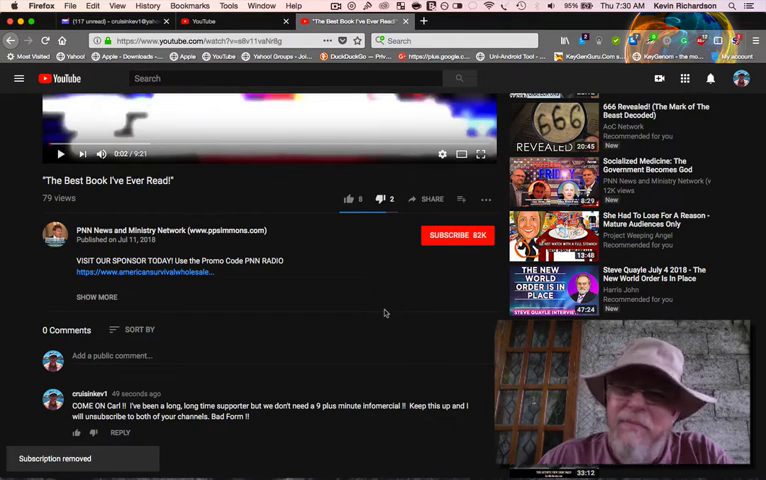